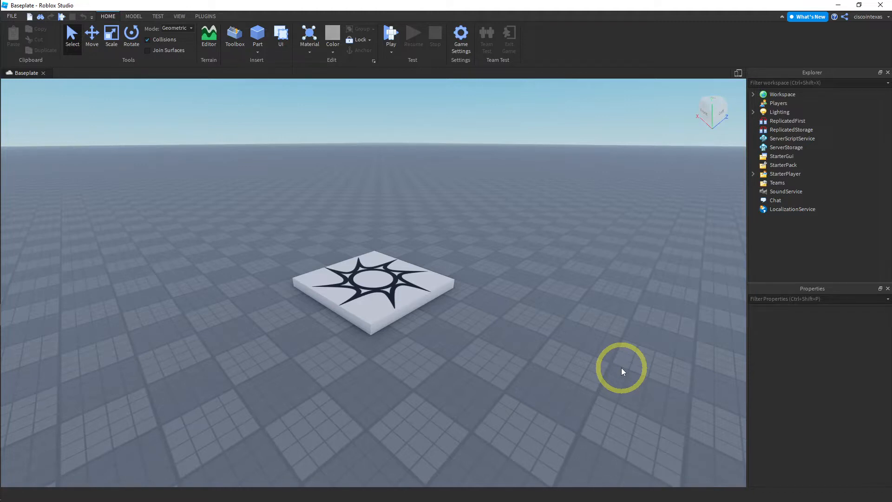
mouse_move(598, 349)
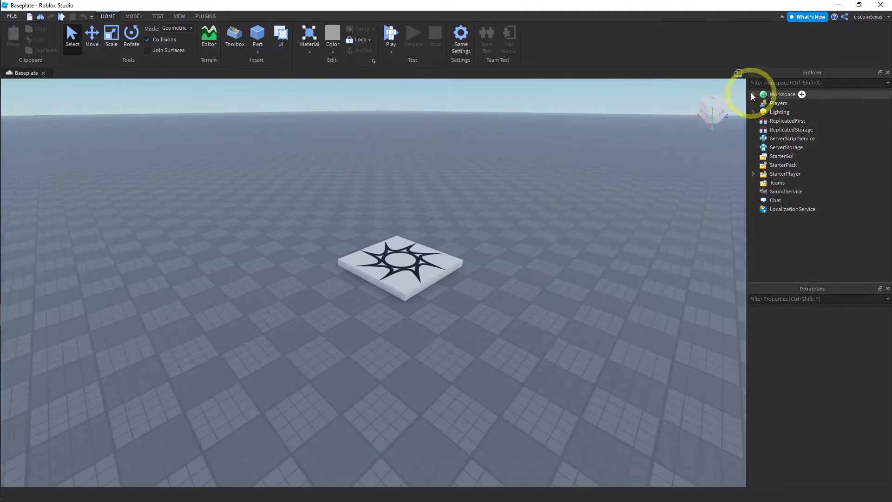
- Delete the grid Texture from the Baseplate under Workspace
click(752, 95)
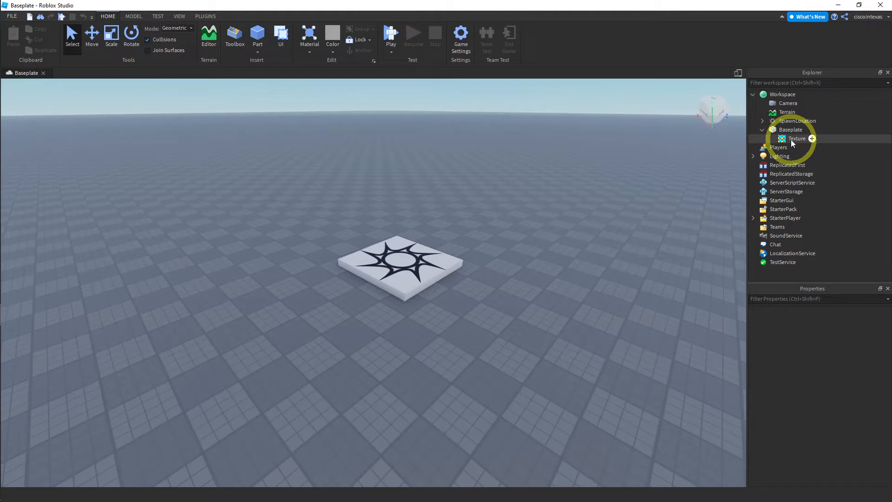
click(796, 138)
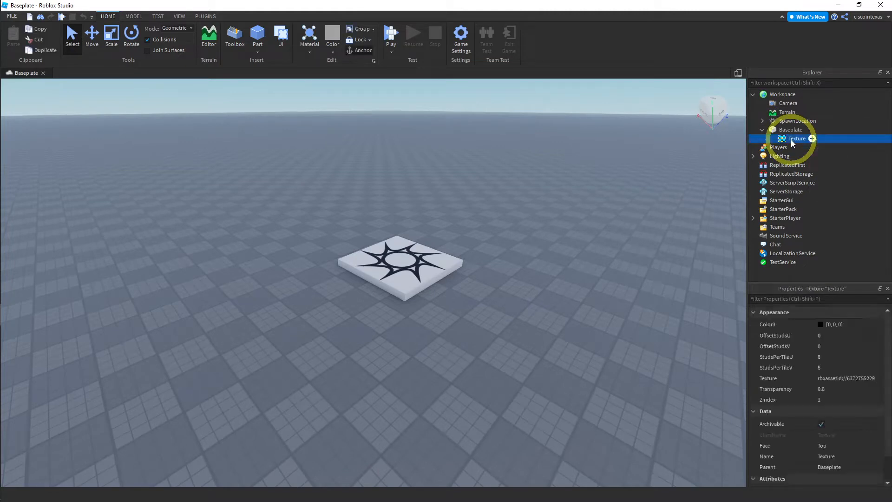
key(Delete)
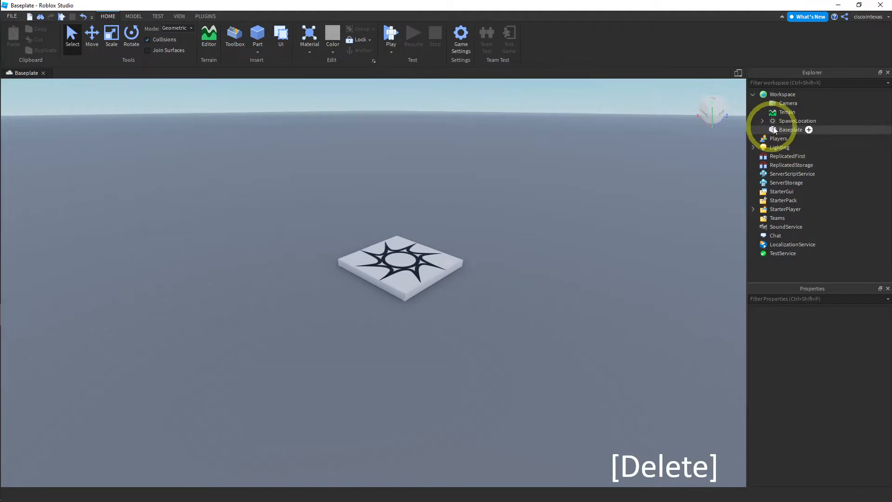
- Give the Baseplate the Cobblestone material
click(790, 130)
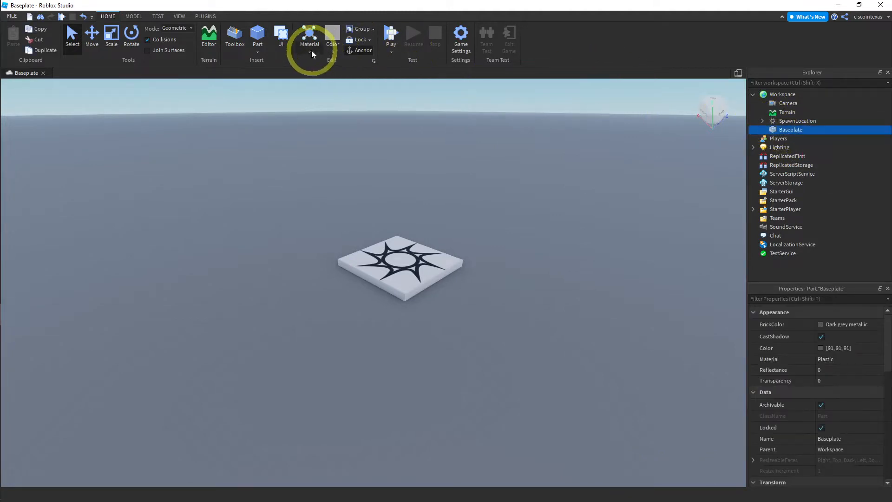
click(308, 37)
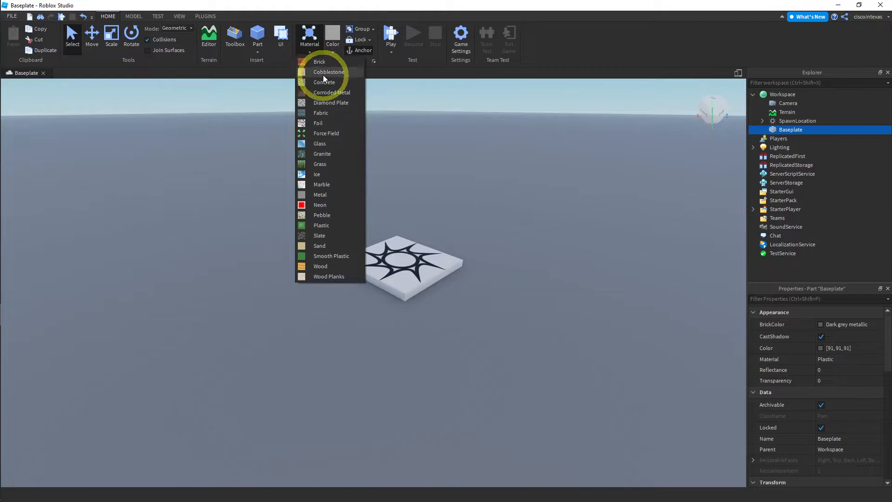
click(329, 71)
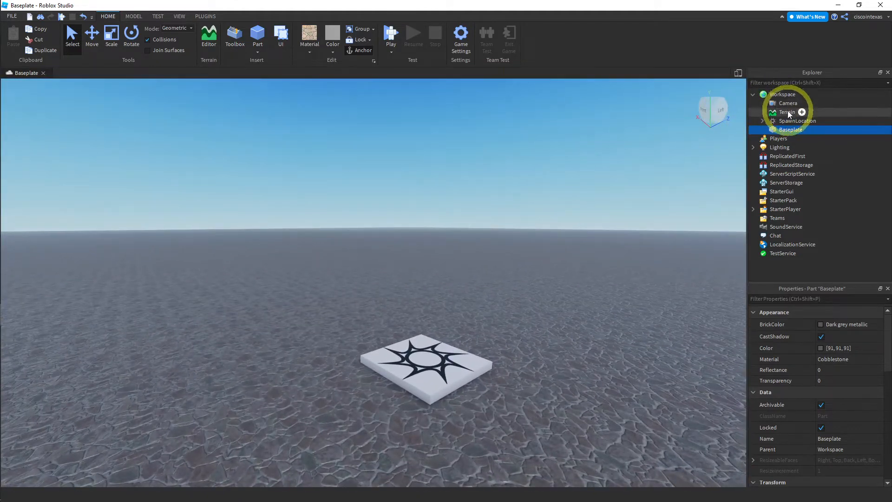
- Insert a Clouds object under Terrain so the sky fills with clouds
click(787, 113)
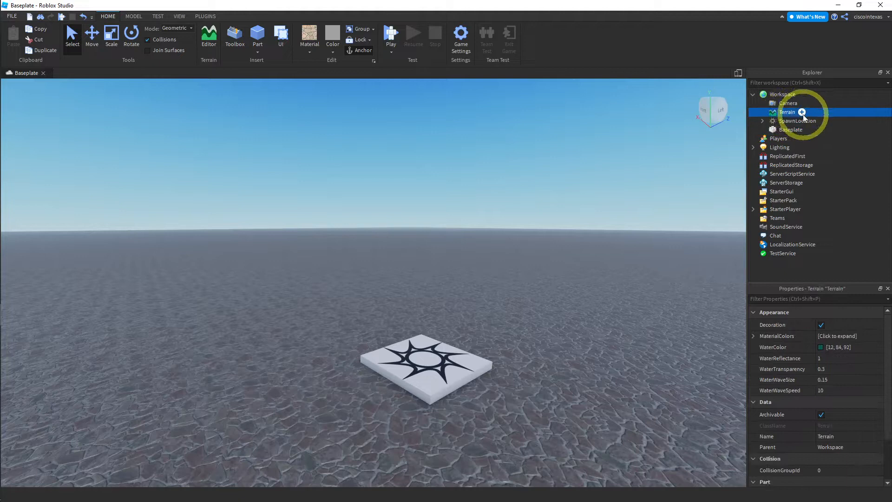
click(802, 113)
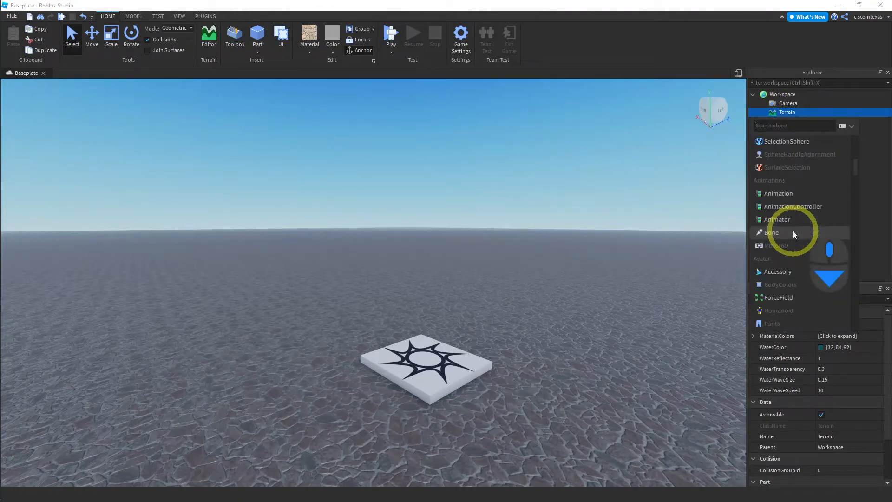
scroll(down, 3)
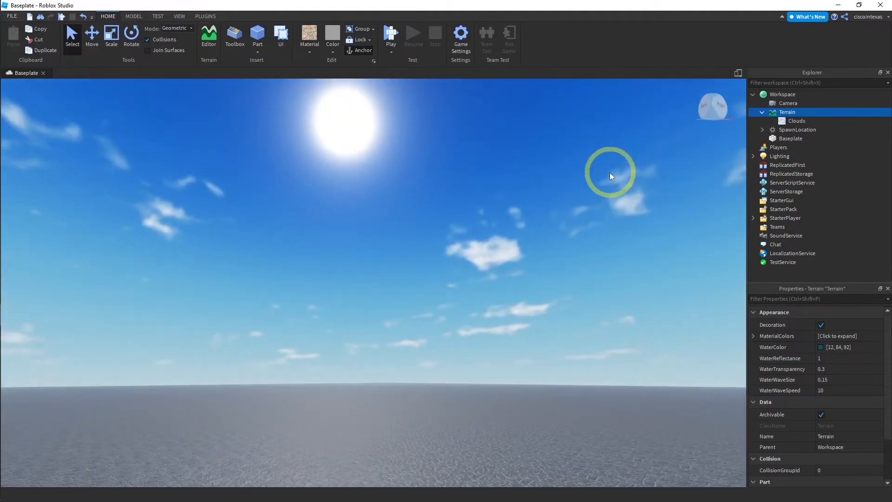
- Set the Clouds cover to 0.59 and density to 0.731
click(795, 121)
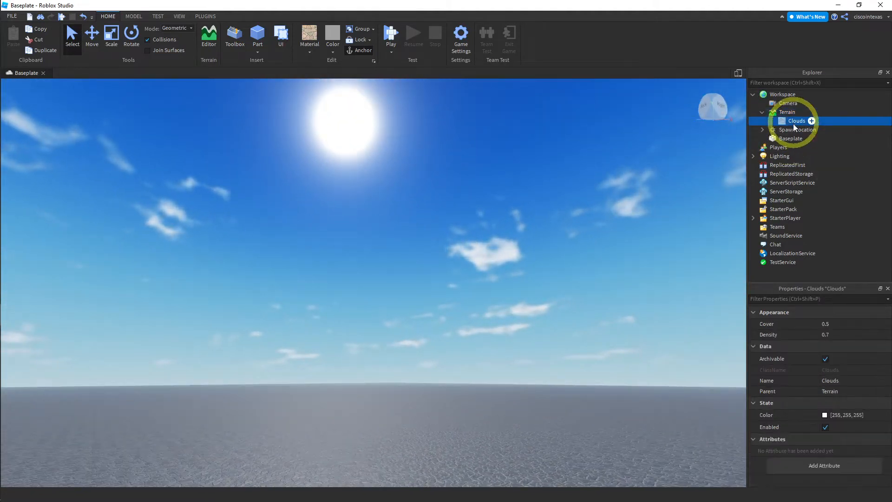
click(833, 323)
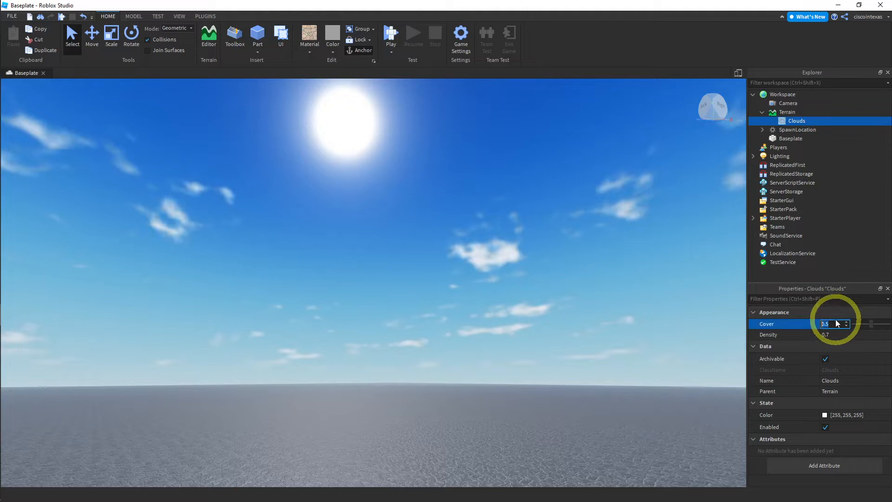
drag(859, 323, 880, 324)
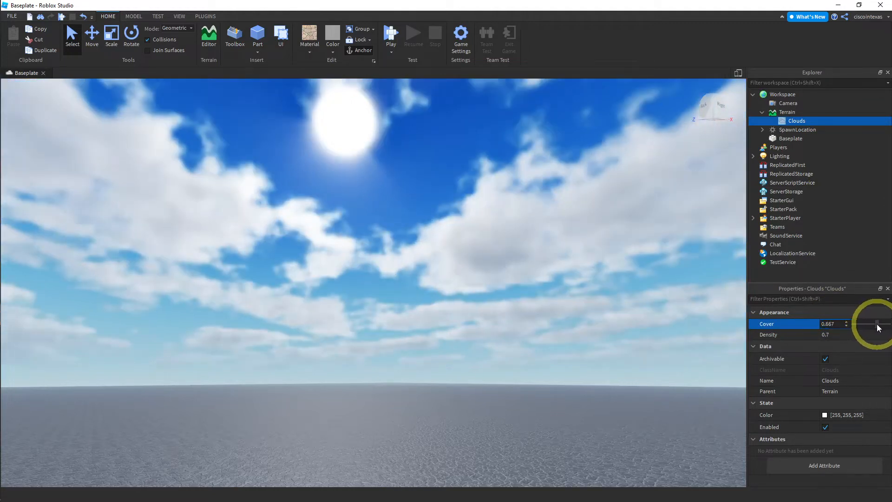
drag(879, 327, 873, 324)
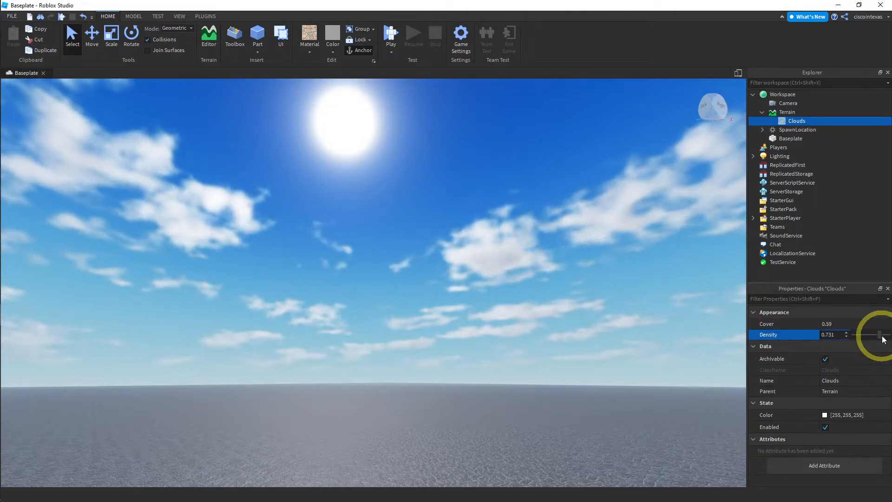
drag(886, 334, 868, 335)
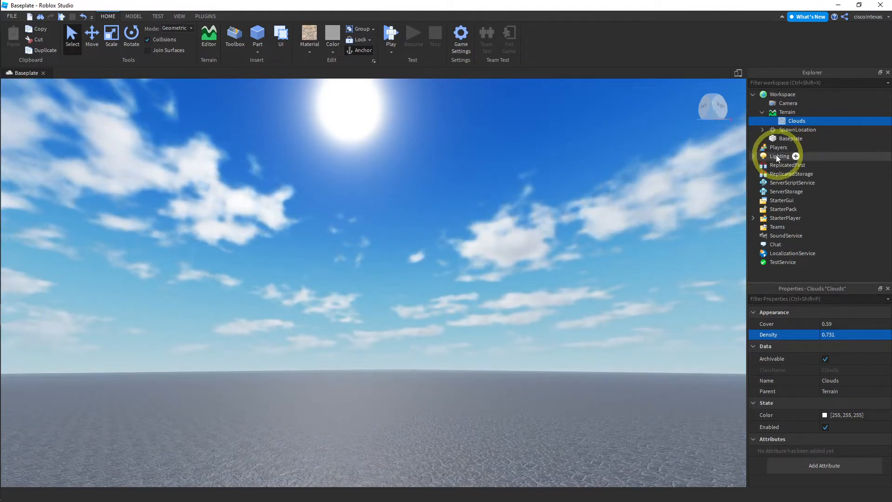
- Set Lighting's ClockTime to 4.5 for a moonlit night
click(780, 156)
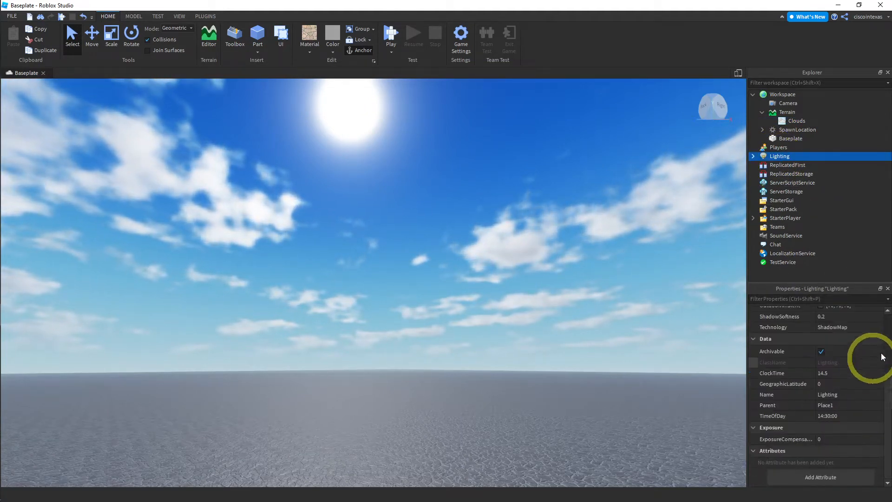
click(847, 373)
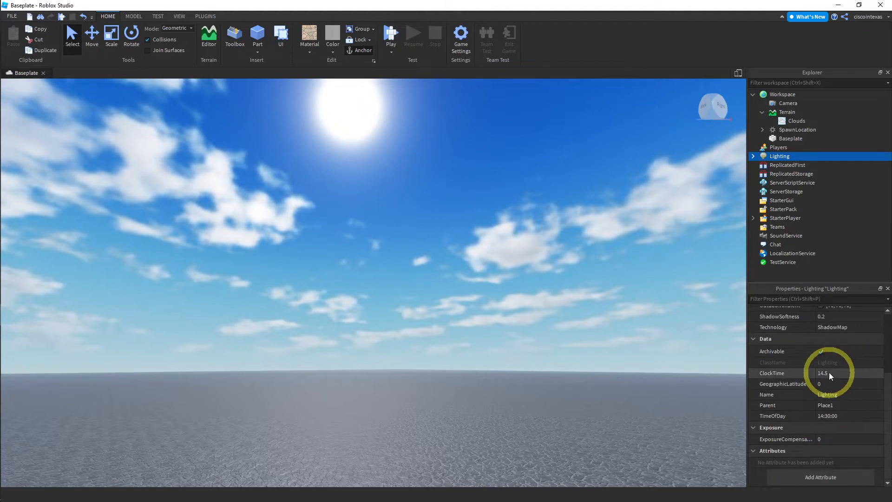
click(830, 372)
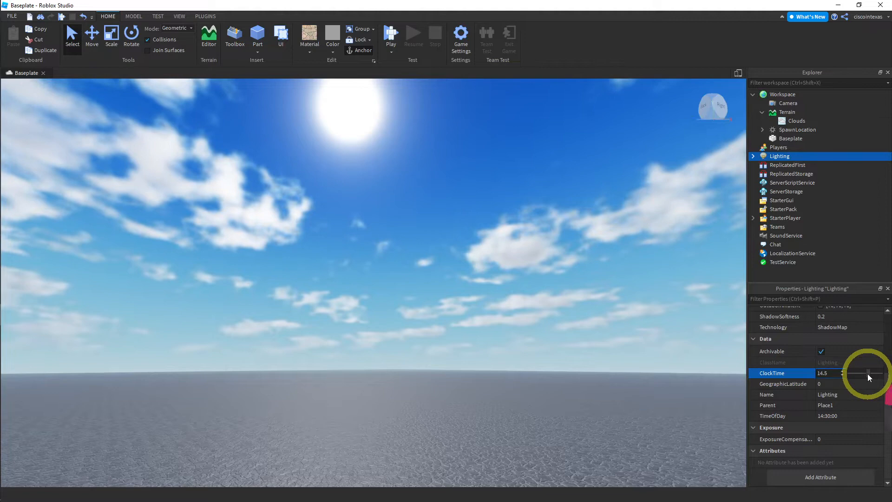
drag(859, 374, 873, 374)
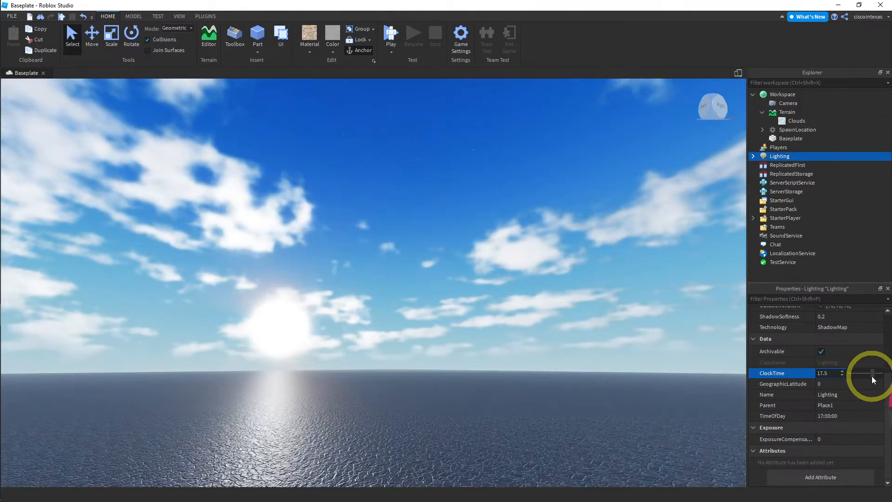
drag(875, 373, 861, 375)
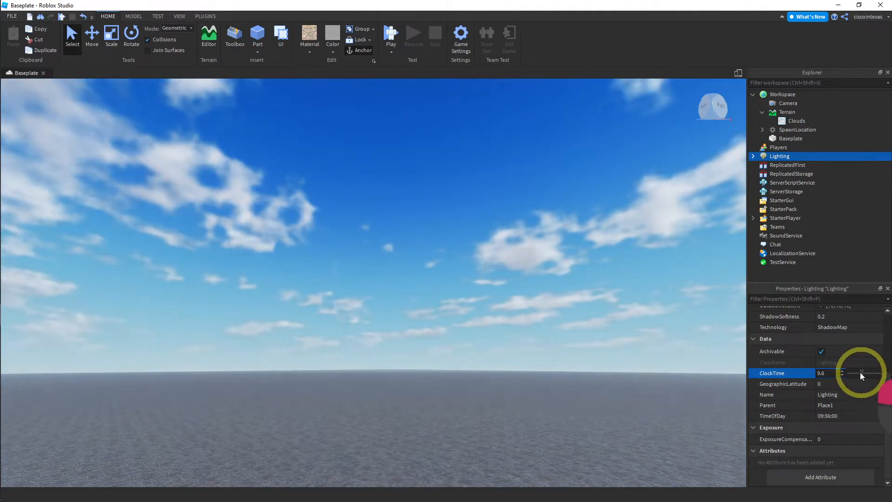
drag(862, 375, 853, 374)
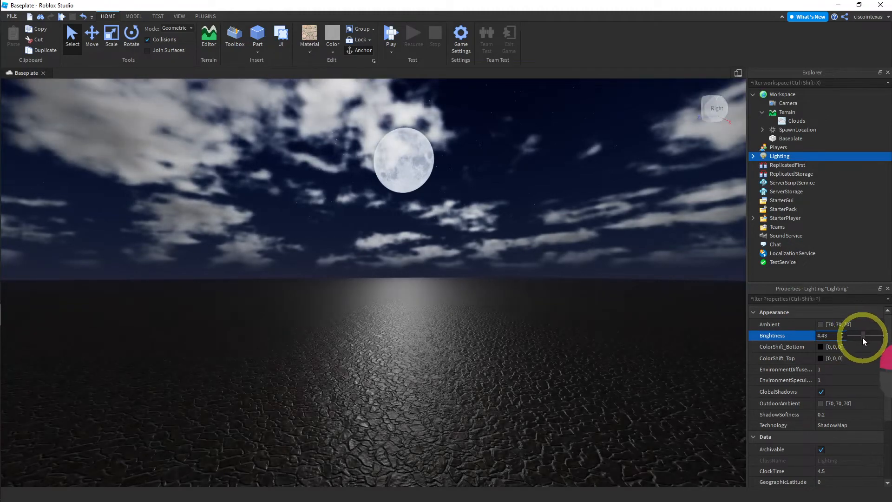
- Push Lighting brightness to 10, then undo back to the moonlit night
drag(859, 335, 885, 335)
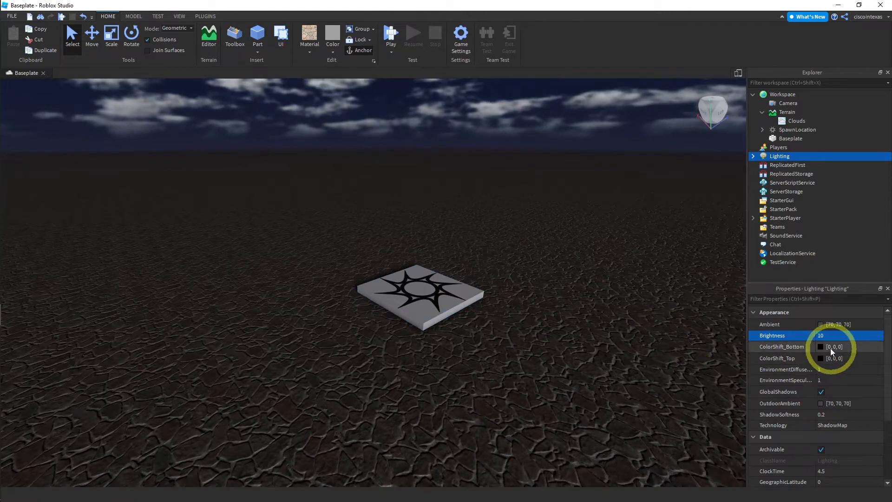
key(ctrl+z)
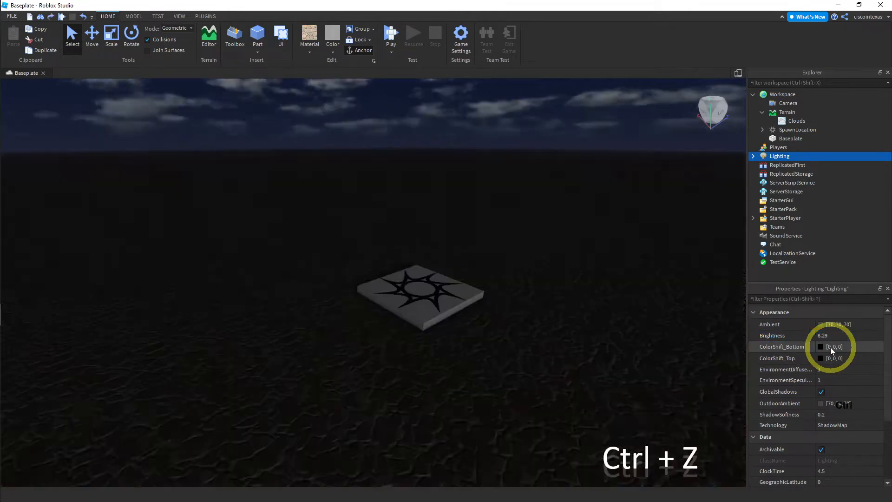
key(ctrl+z)
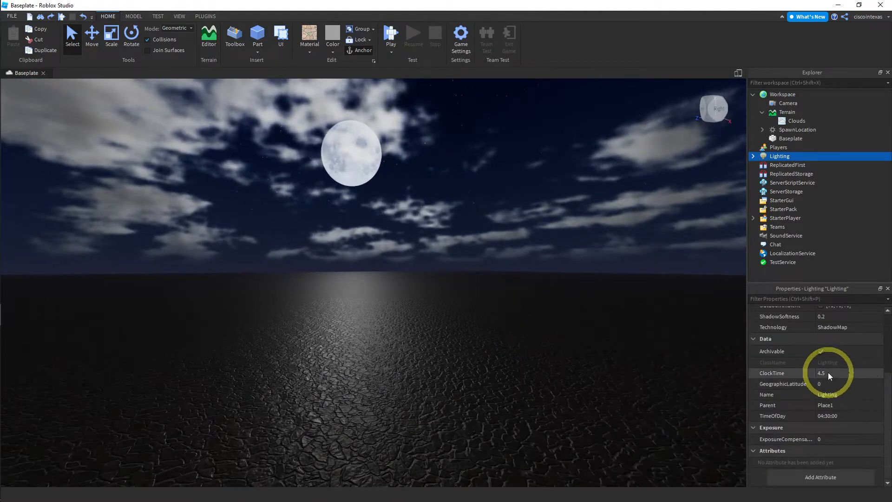
- Drag Lighting's ClockTime to 16.5 for bright late-afternoon daylight
drag(847, 376, 868, 376)
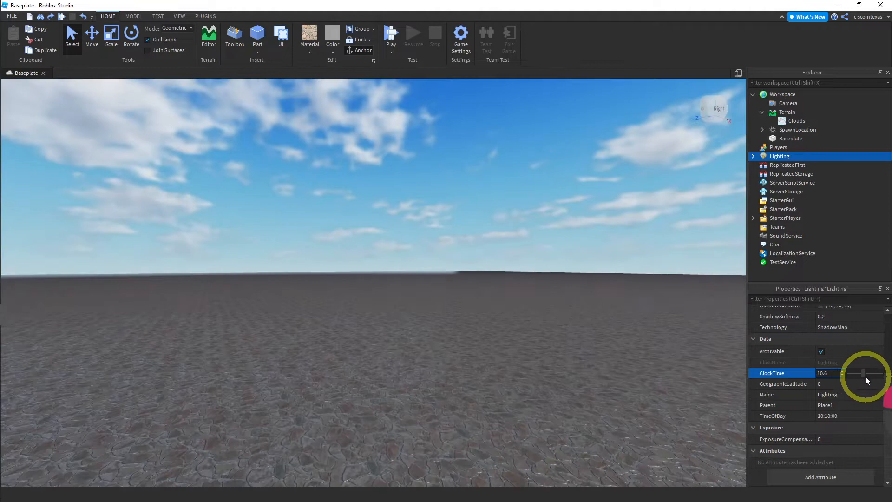
drag(857, 376, 873, 382)
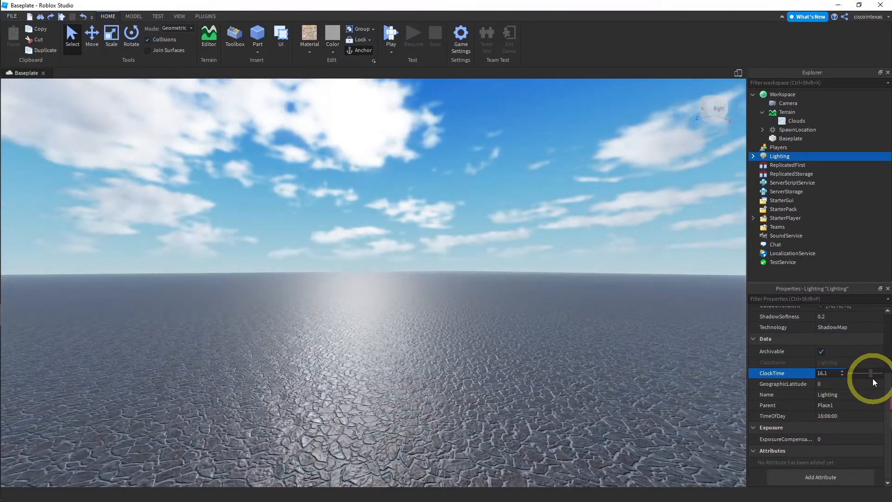
drag(868, 376, 873, 376)
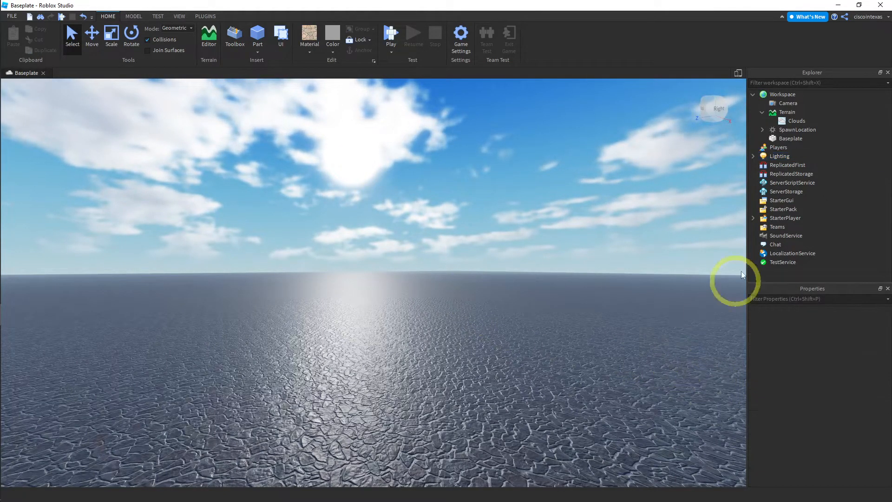
click(780, 156)
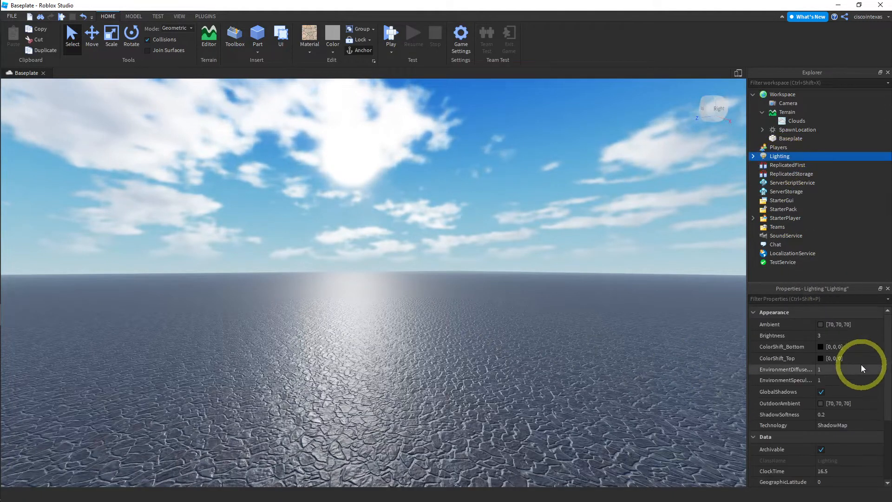
scroll(down, 3)
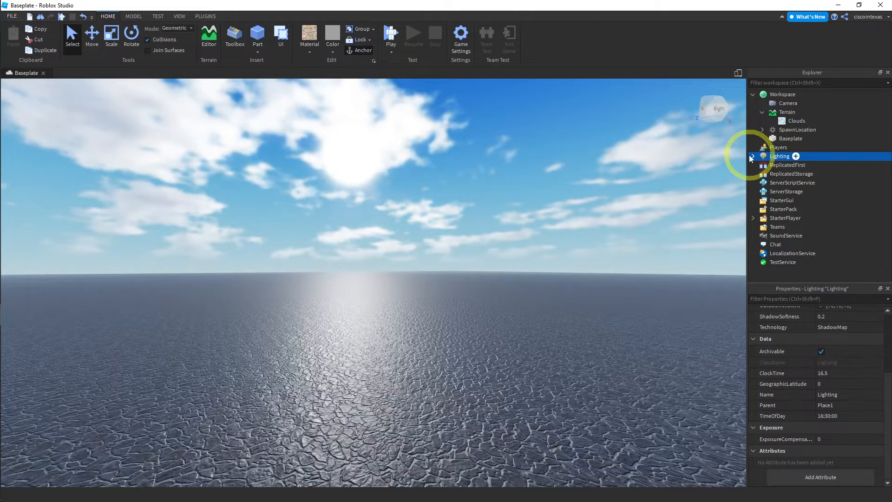
- Set the Sky's SunAngularSize to 25 under Lighting
click(753, 156)
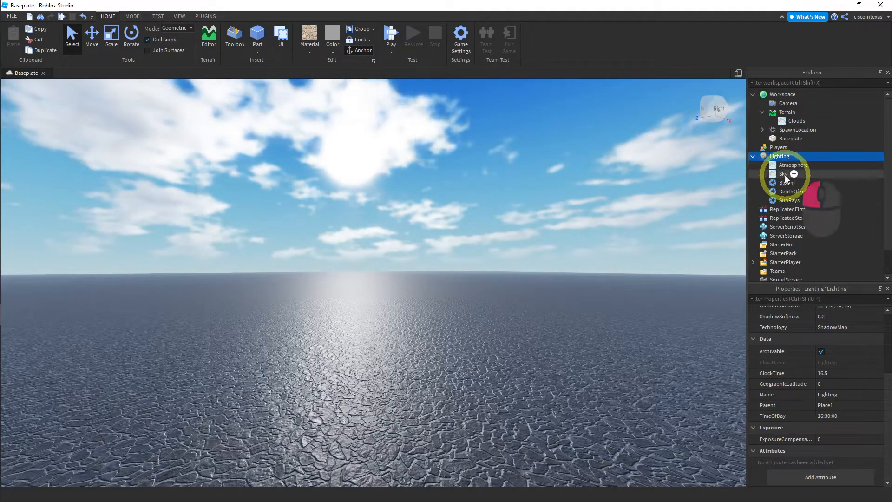
click(782, 174)
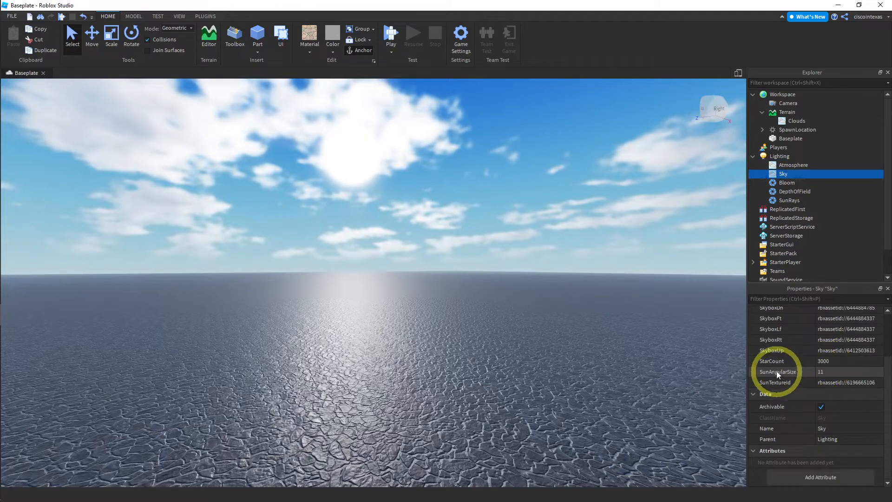
click(848, 372)
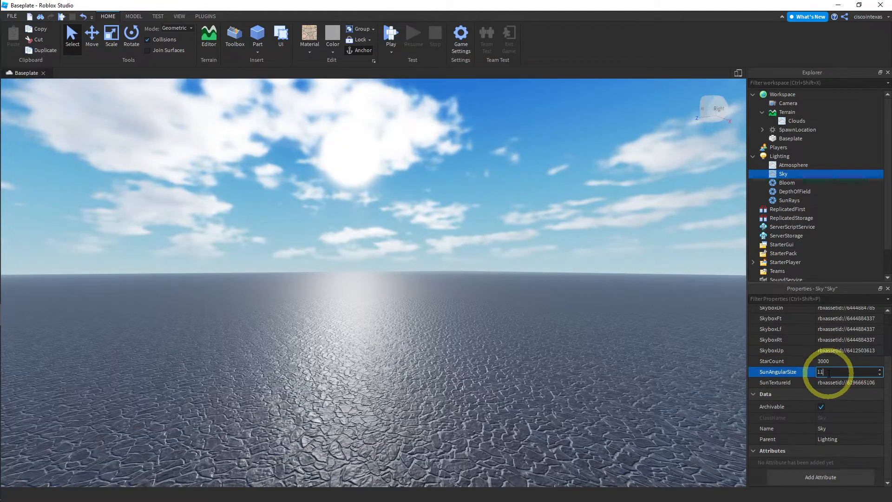
text(25)
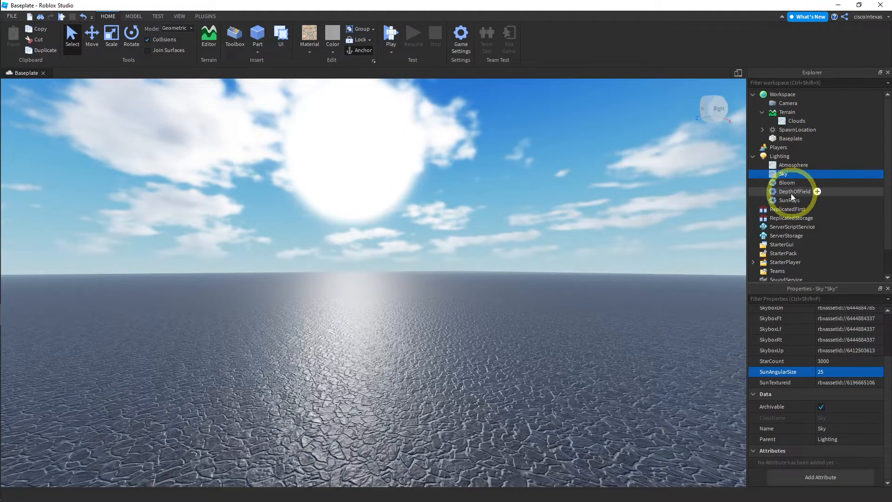
- Set SunRays intensity to 0.205 and spread to about 0.103
click(790, 199)
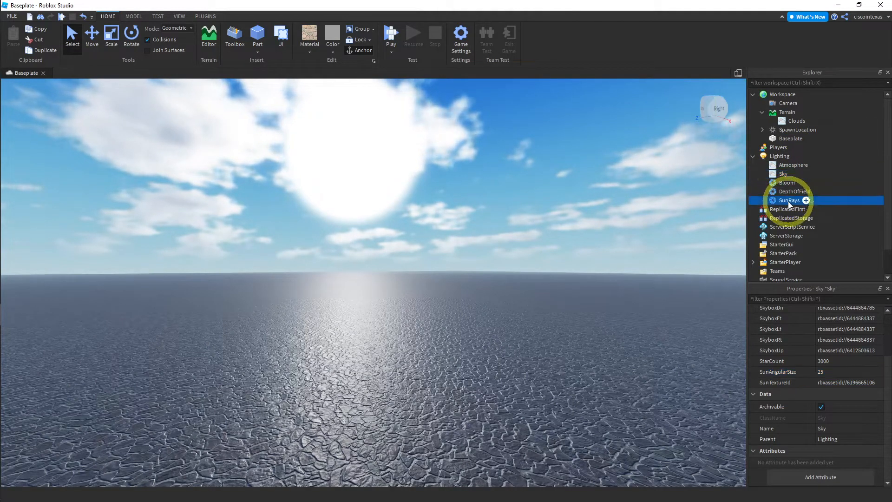
click(789, 200)
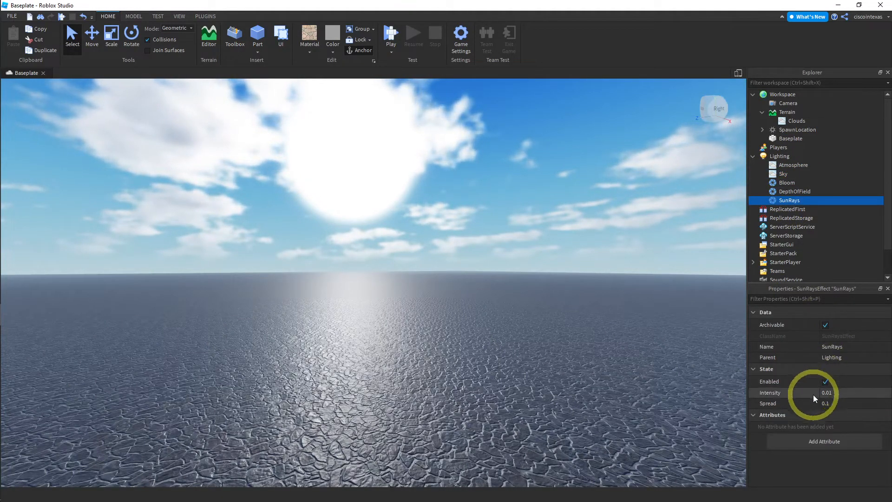
click(834, 392)
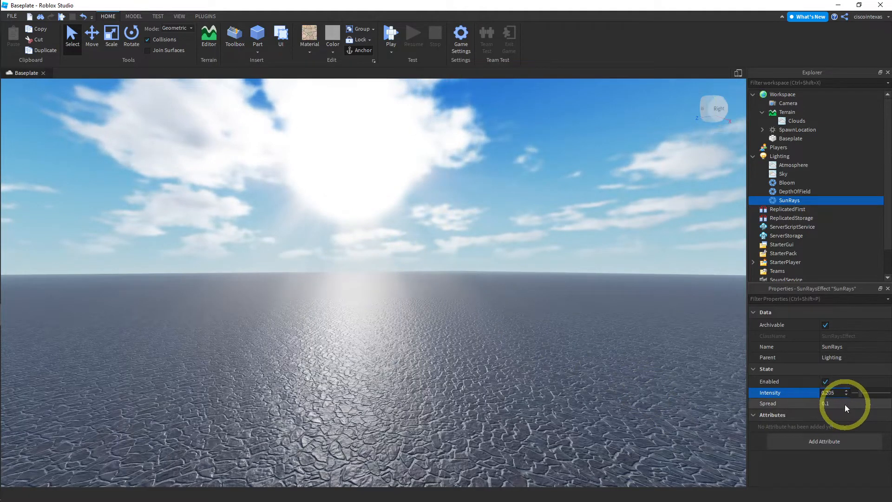
click(785, 403)
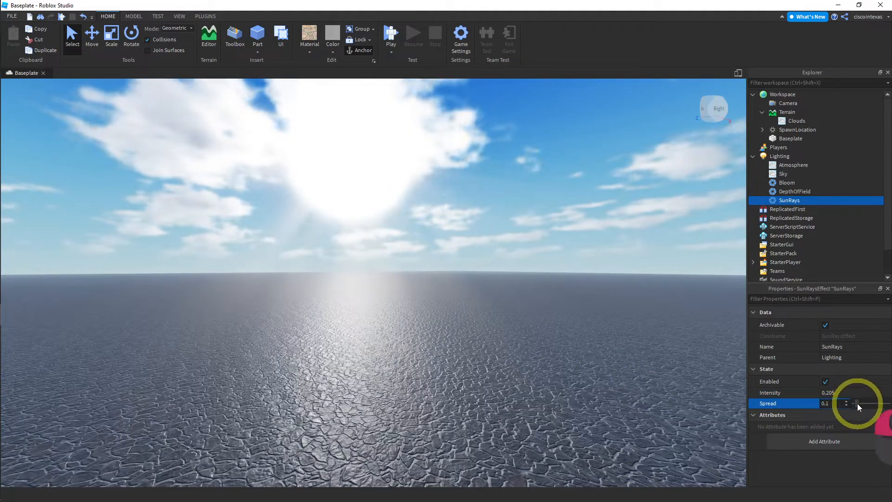
drag(847, 403, 866, 403)
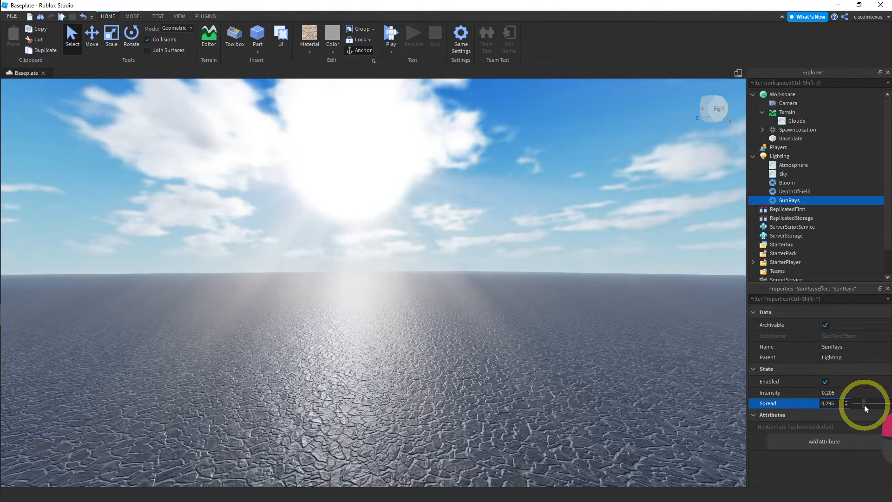
drag(878, 402, 853, 402)
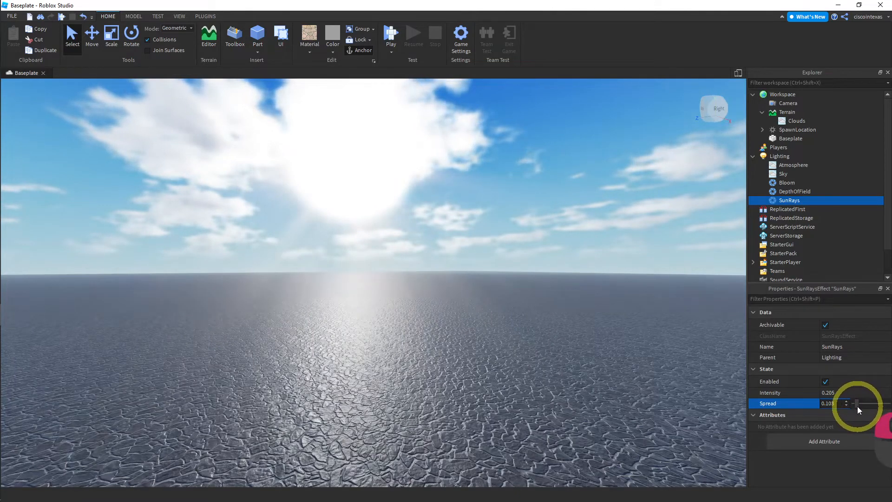
click(780, 392)
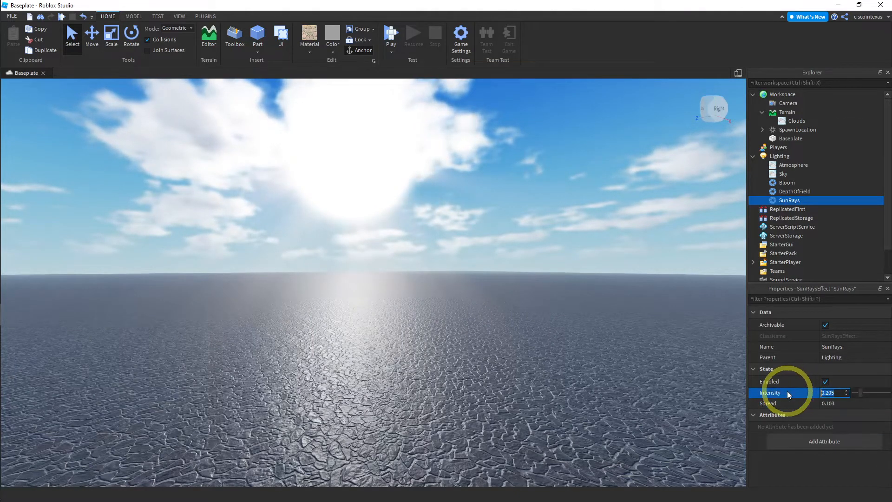
click(834, 402)
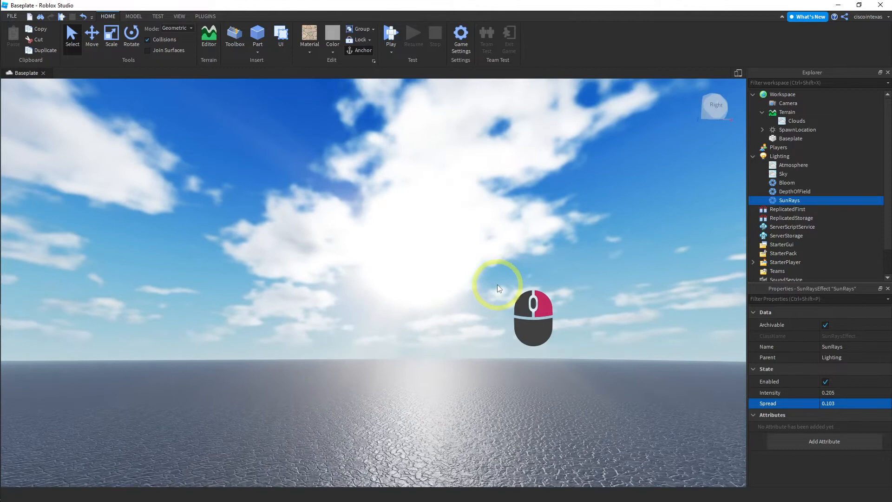
- Adjust the Clouds cover to about 0.526, then return to Lighting's properties
click(796, 121)
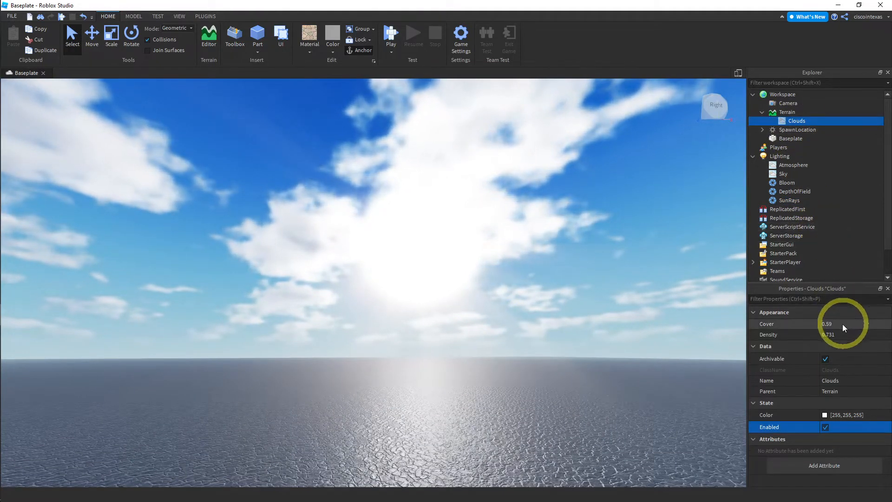
click(835, 324)
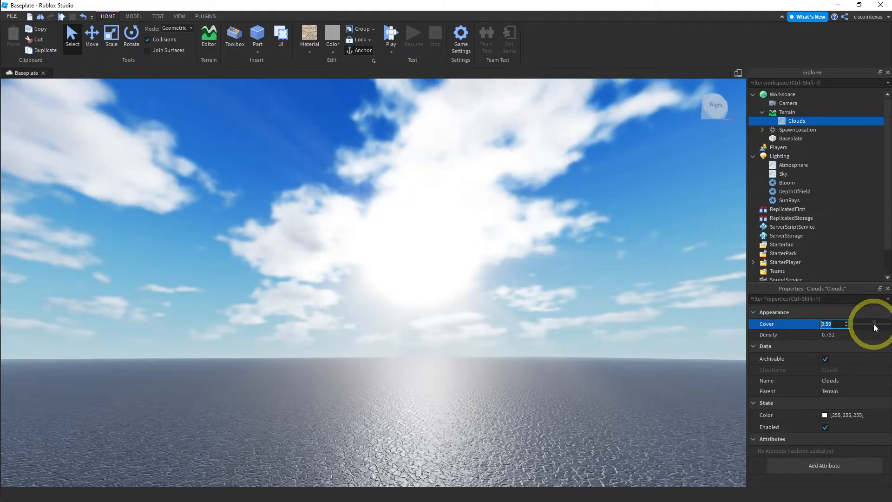
drag(875, 327, 863, 329)
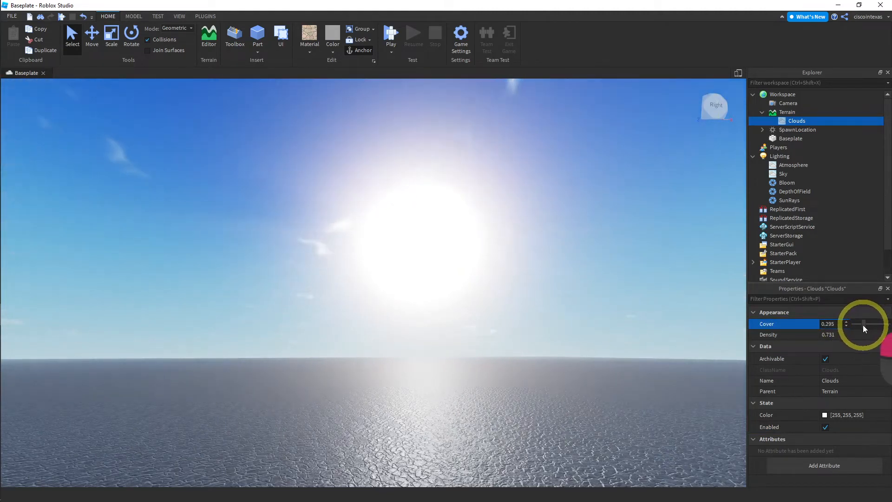
drag(864, 328, 873, 332)
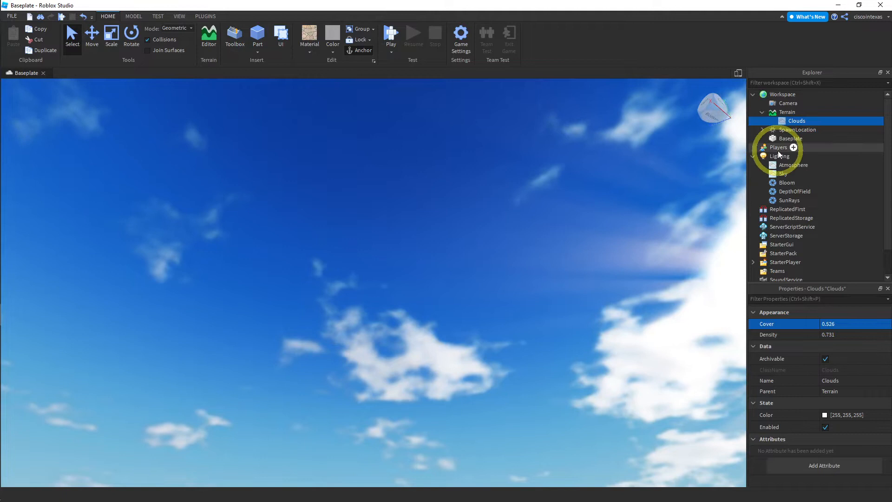
click(779, 156)
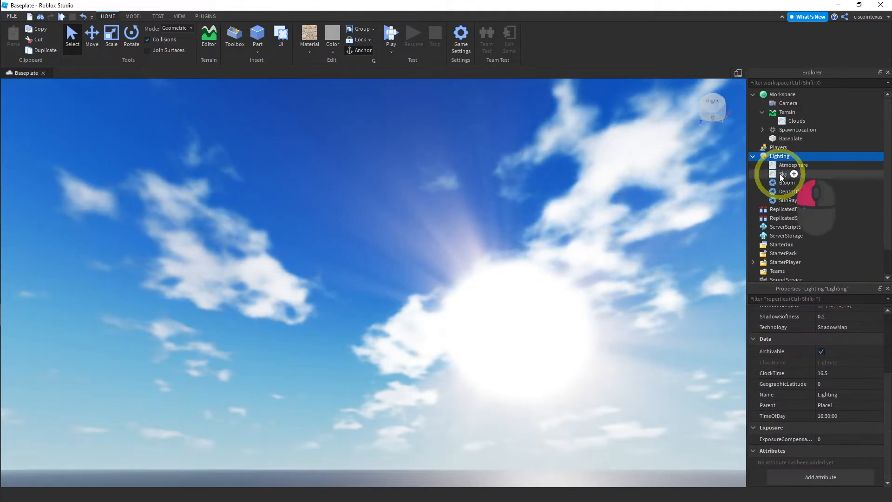
- Inspect the Sky, Atmosphere and Lighting properties
click(783, 174)
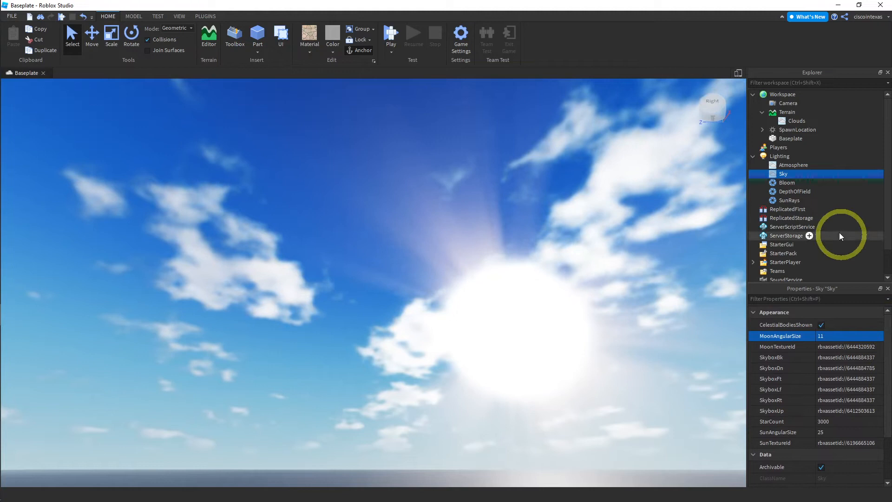
click(793, 166)
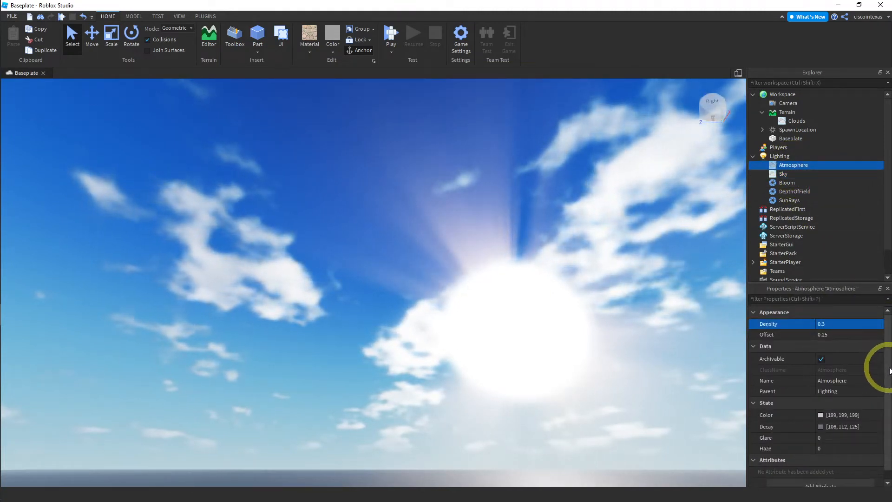
scroll(down, 3)
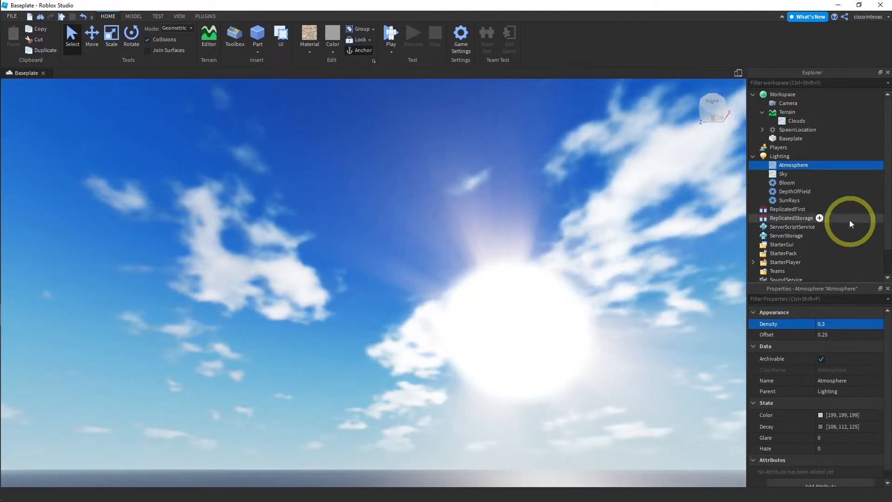
click(780, 156)
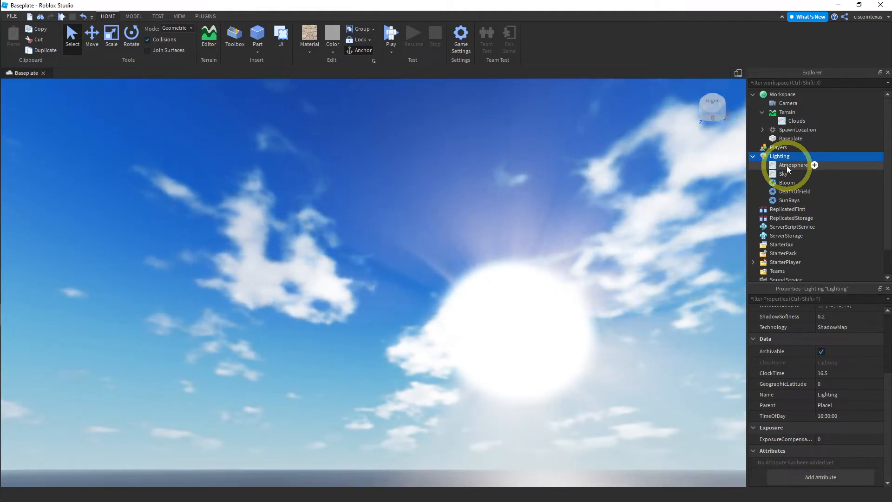
- Revisit Atmosphere density and Sky sun size, ending on the SunRays properties
click(793, 165)
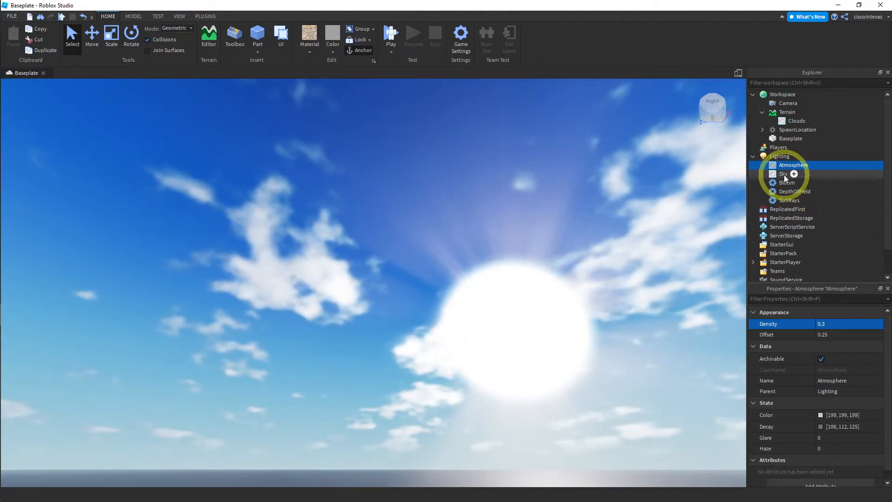
click(783, 174)
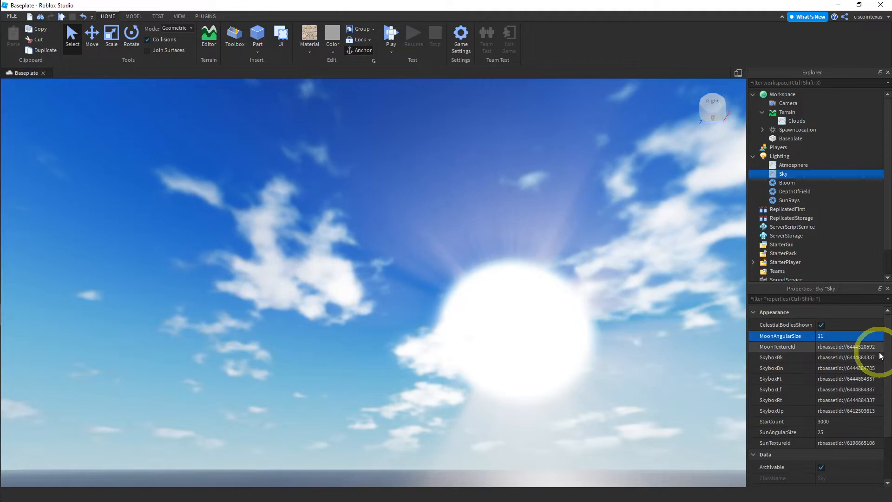
scroll(down, 3)
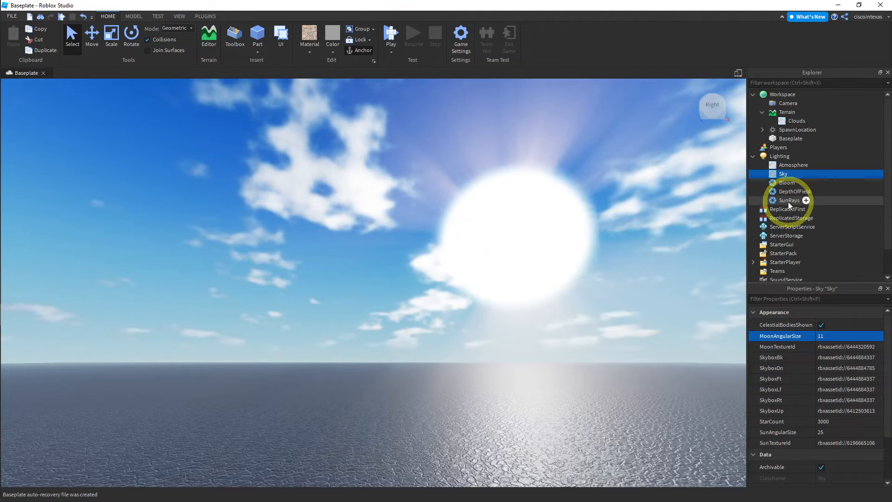
click(789, 199)
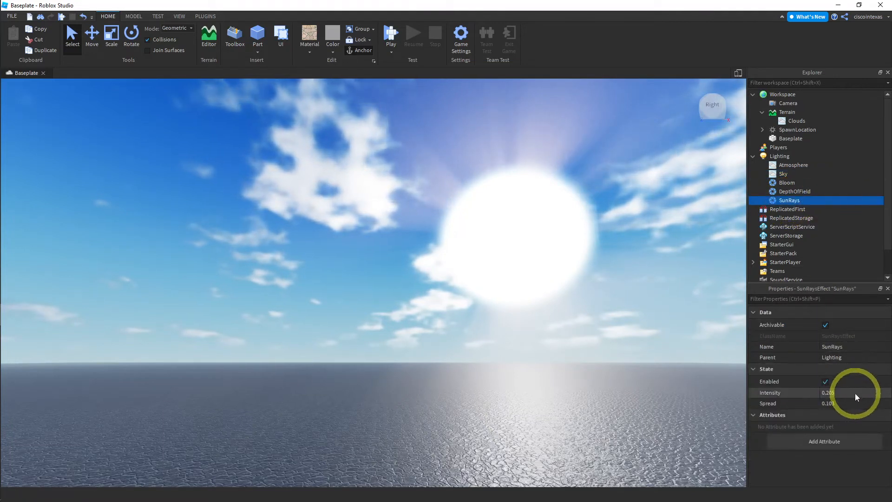
- Lower SunRays intensity to 0.077 and narrow spread to 0.051, then select Terrain
click(828, 392)
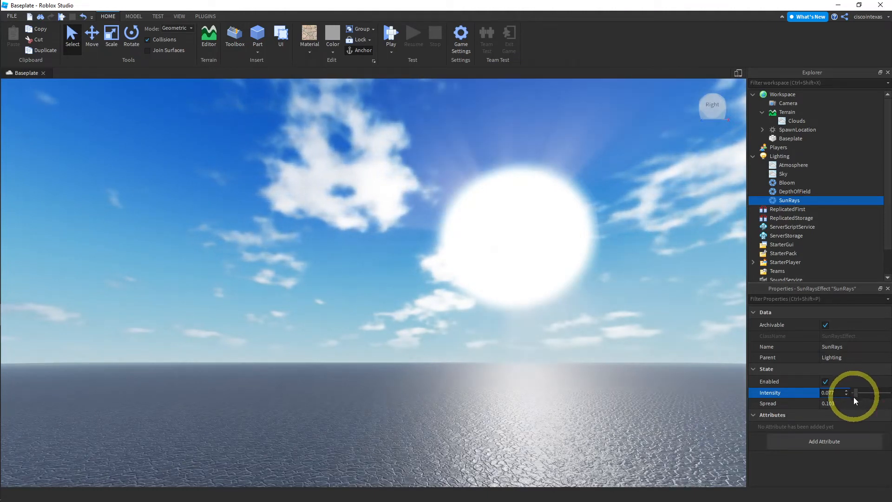
drag(856, 392, 868, 406)
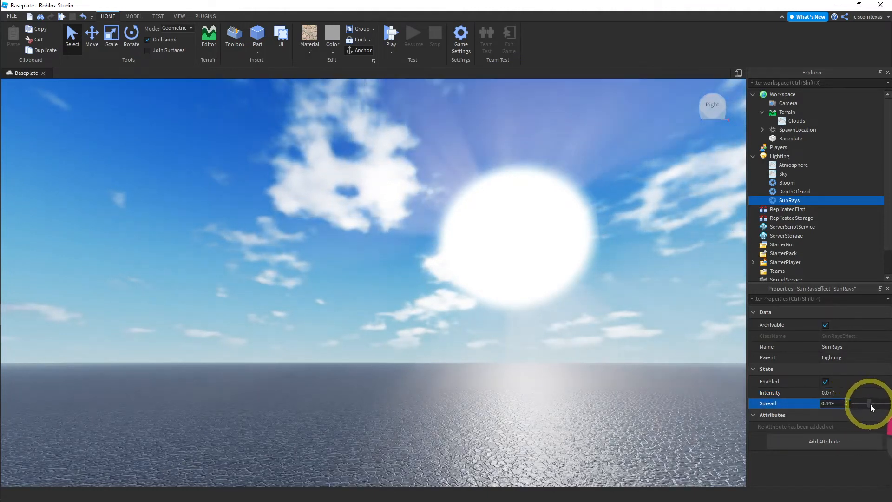
drag(868, 404, 846, 405)
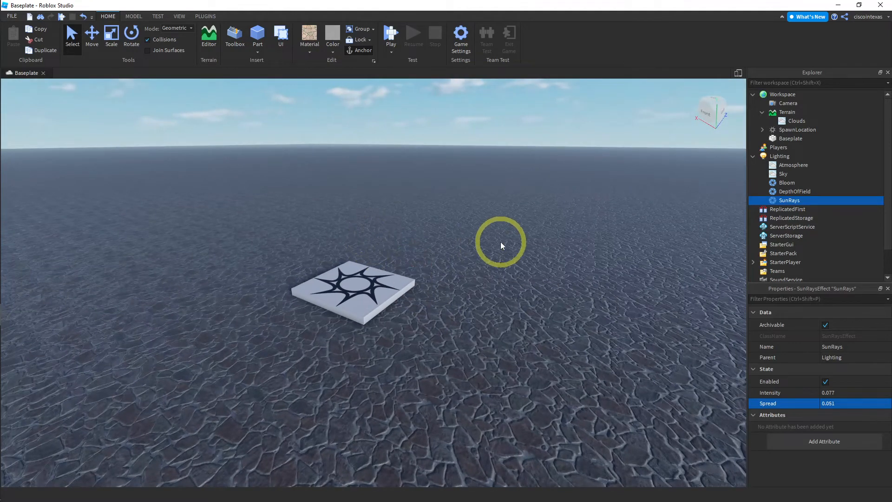
click(788, 112)
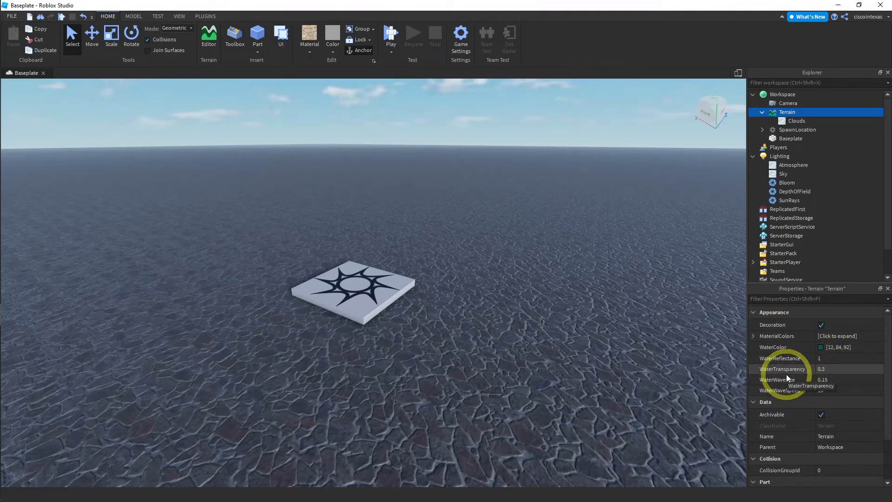
- Expand MaterialColors, set Cobblestone to green, then undo it back to brownish grey
click(754, 336)
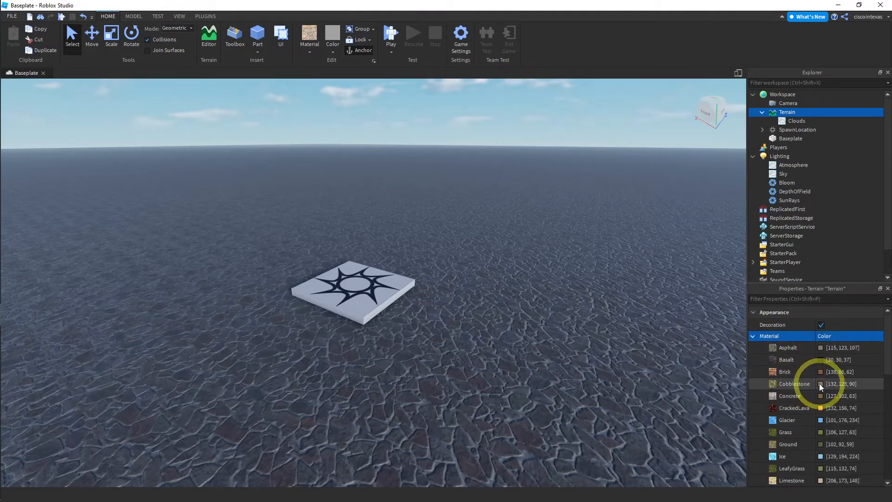
click(837, 384)
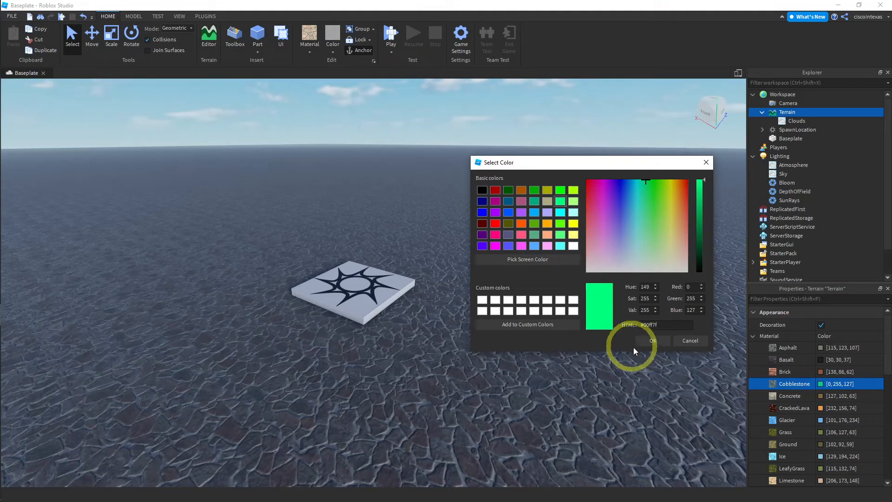
click(653, 340)
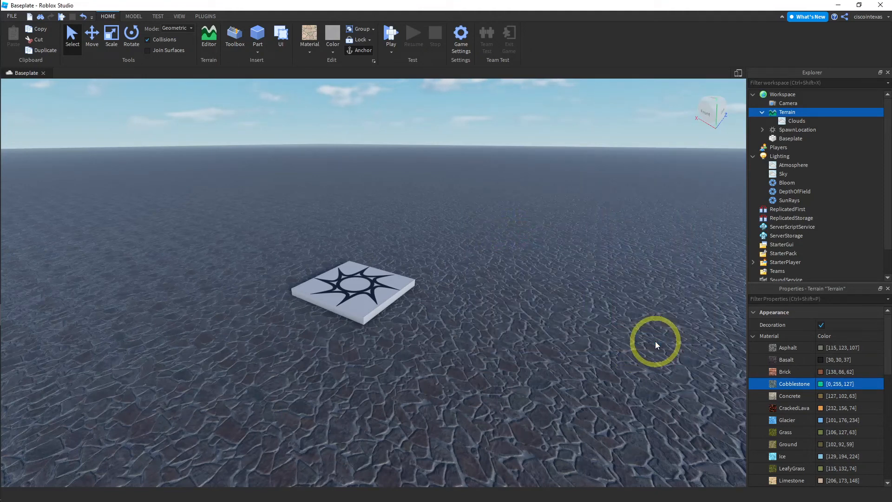
mouse_move(593, 354)
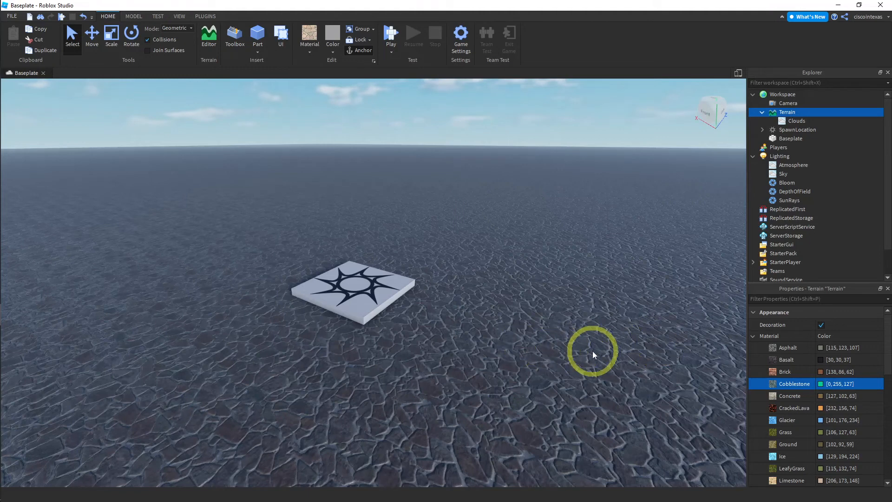
mouse_move(642, 369)
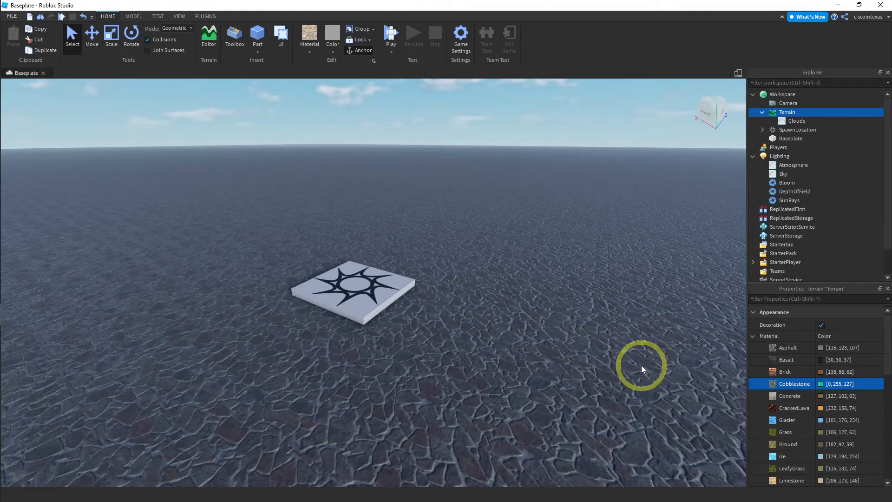
key(ctrl+z)
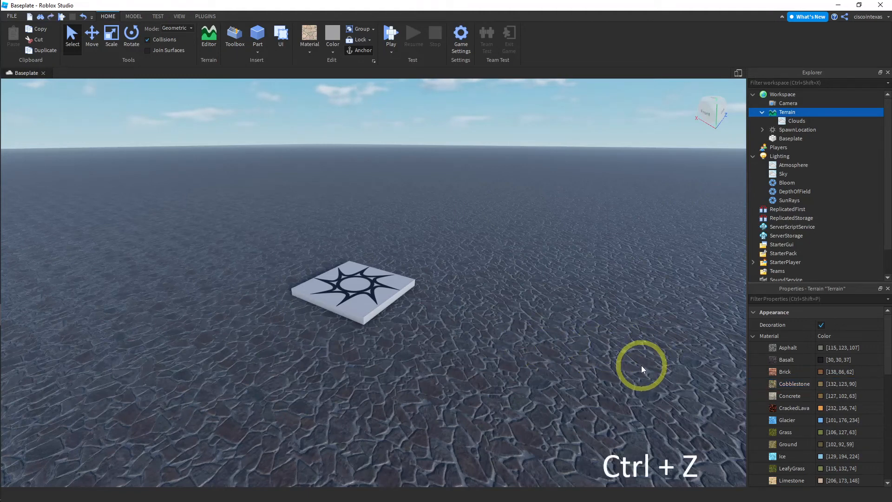
mouse_move(679, 218)
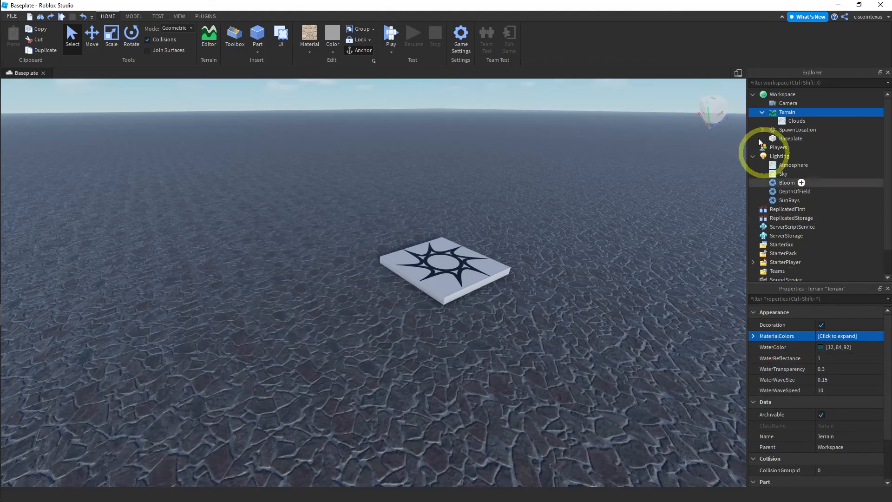
- Collapse Terrain and select Bloom to show intensity 1, size 24, threshold 2
click(762, 112)
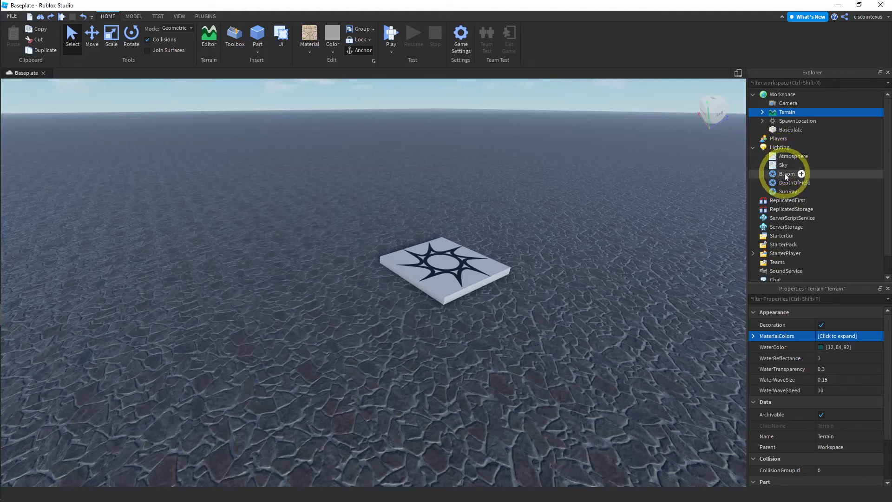
click(787, 173)
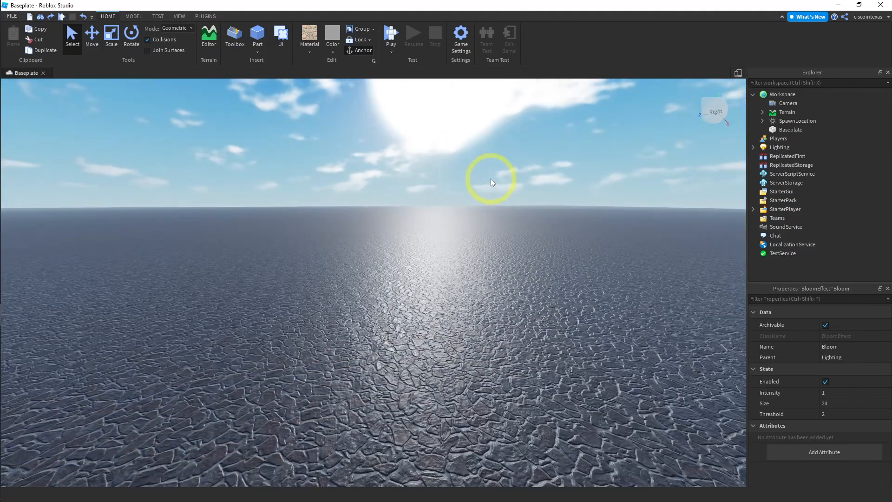
mouse_move(510, 181)
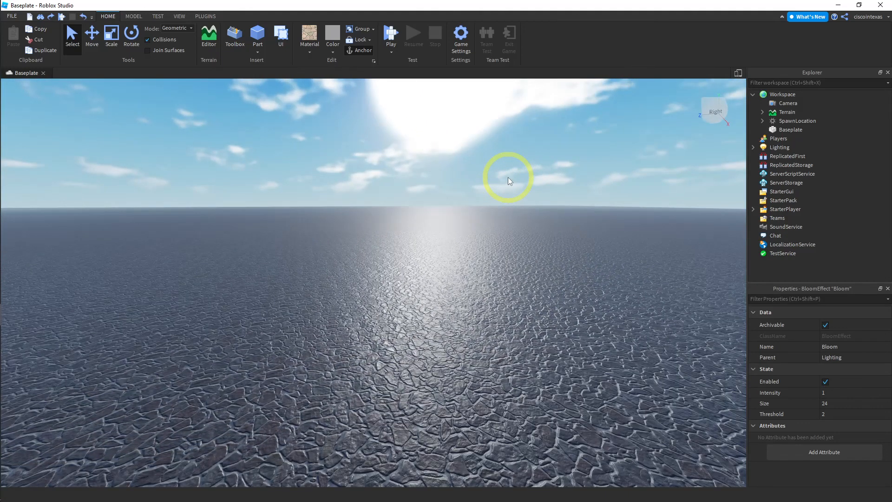